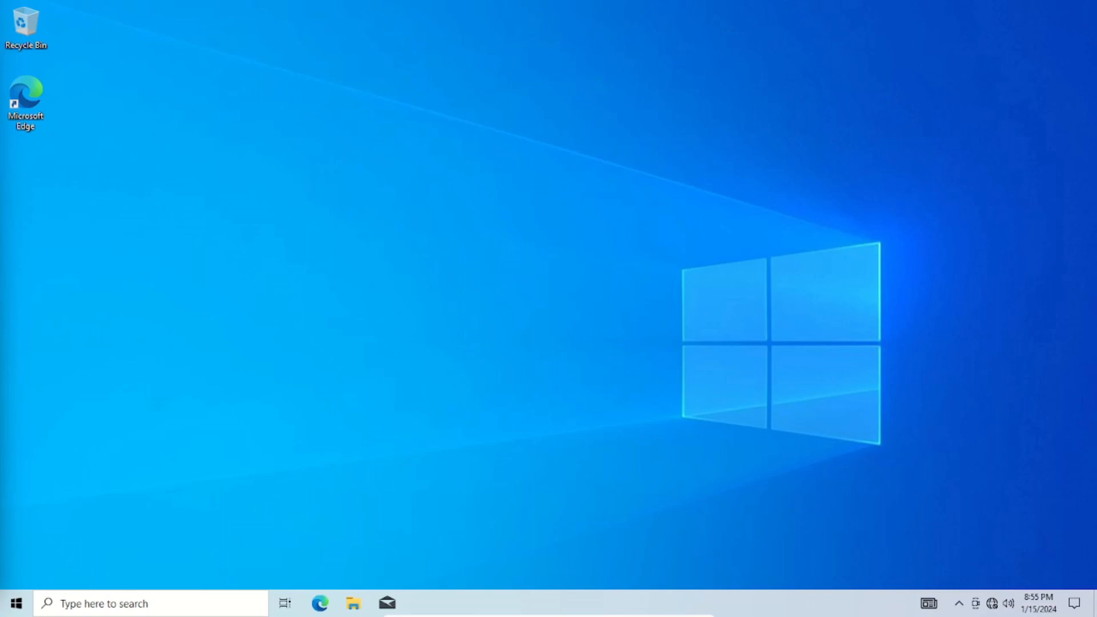
mouse_move(114, 400)
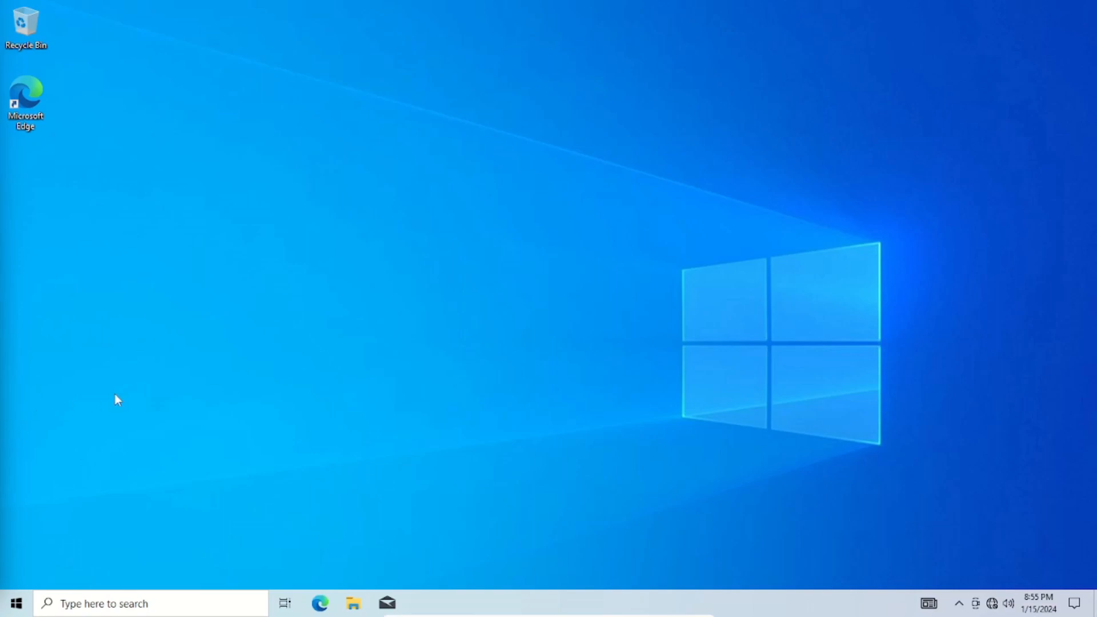
mouse_move(253, 386)
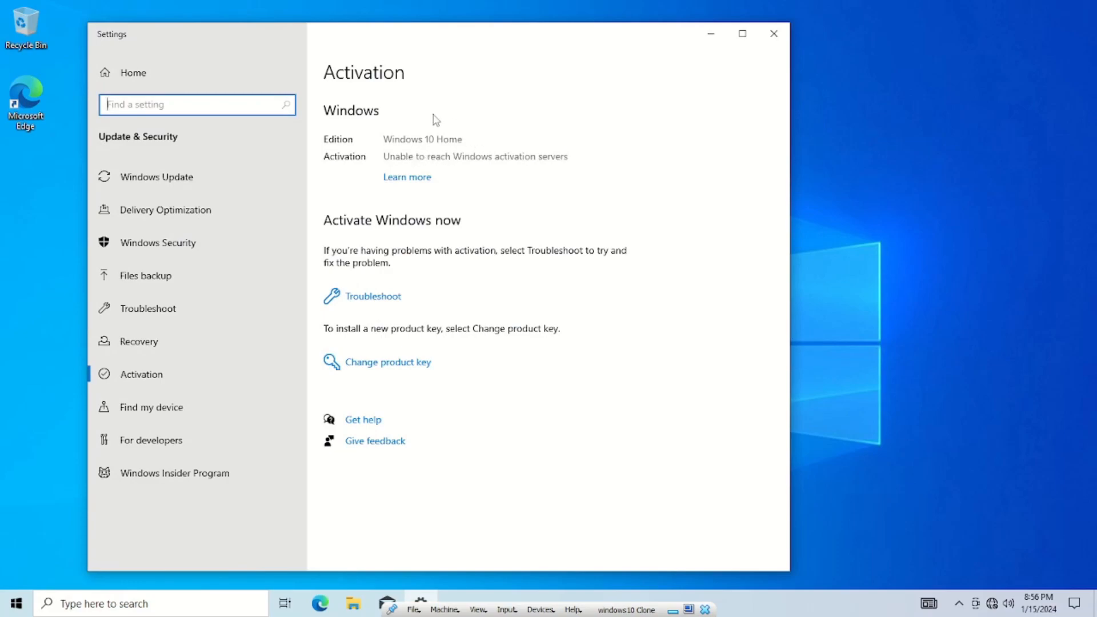
mouse_move(371, 188)
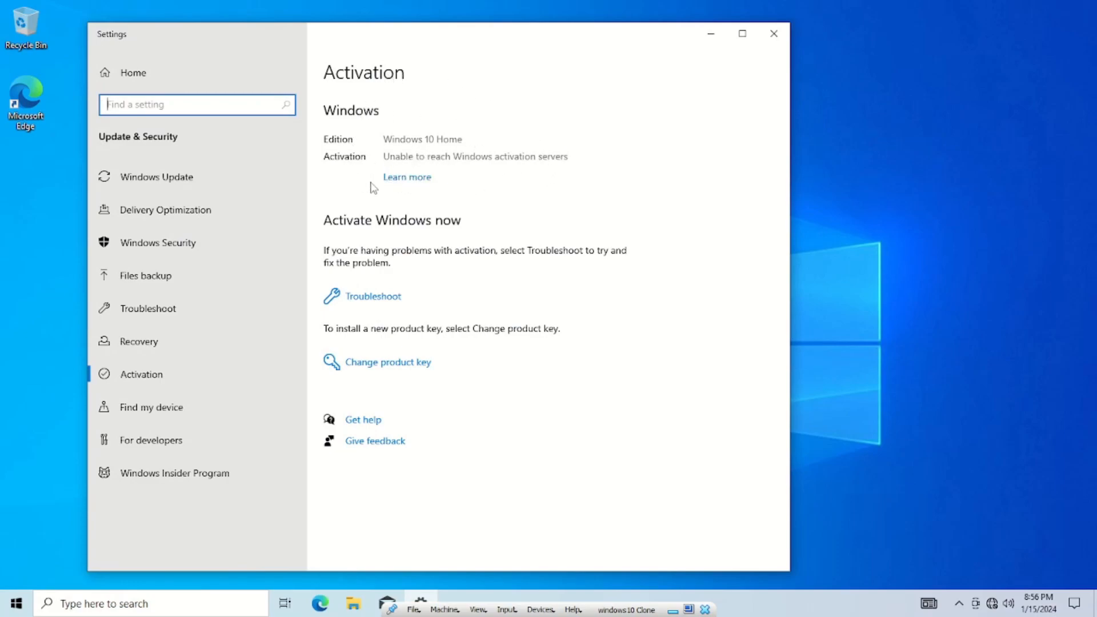
mouse_move(400, 104)
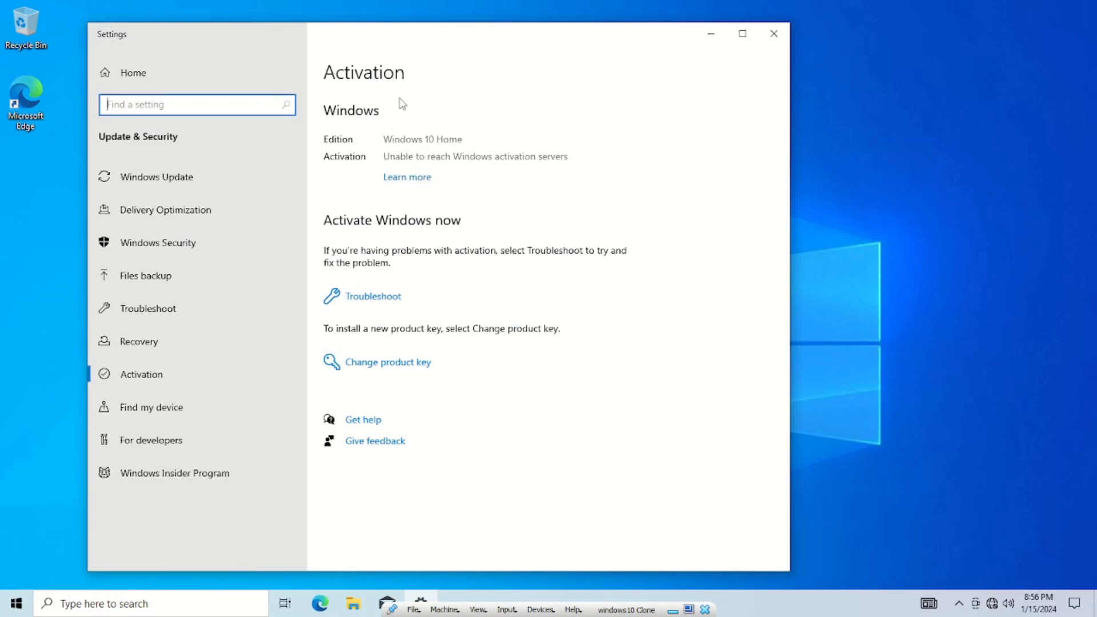
mouse_move(458, 103)
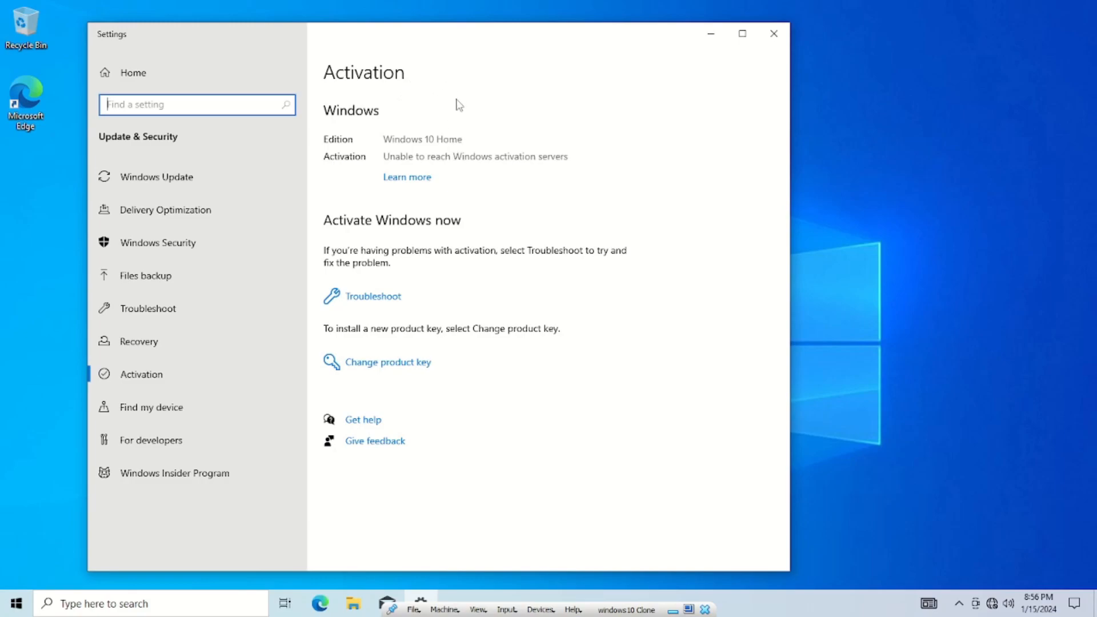
mouse_move(385, 95)
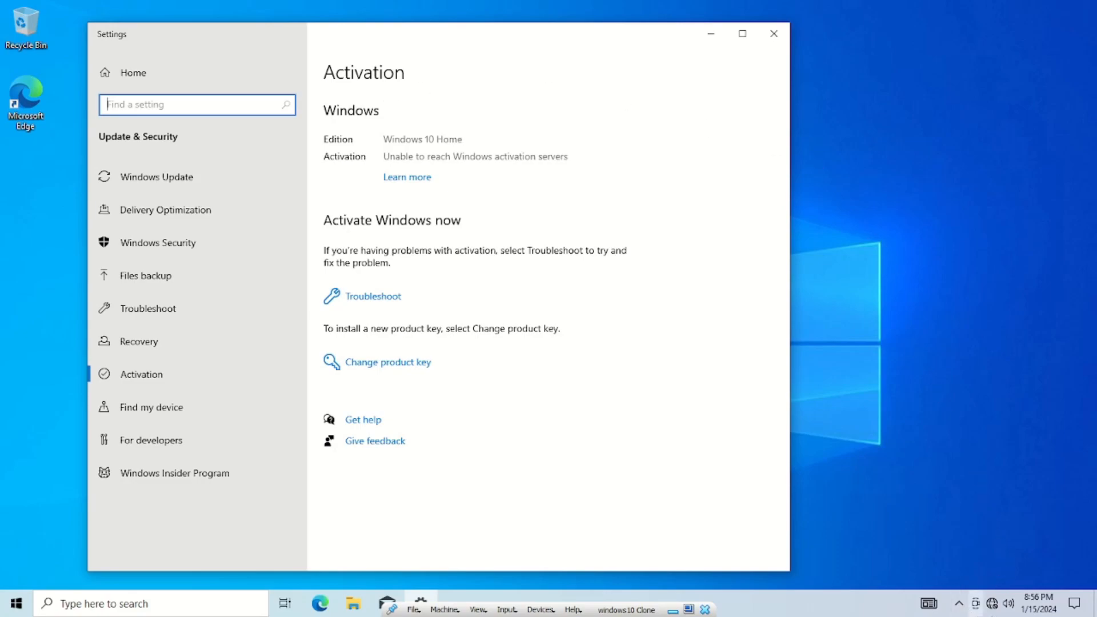
mouse_move(1021, 597)
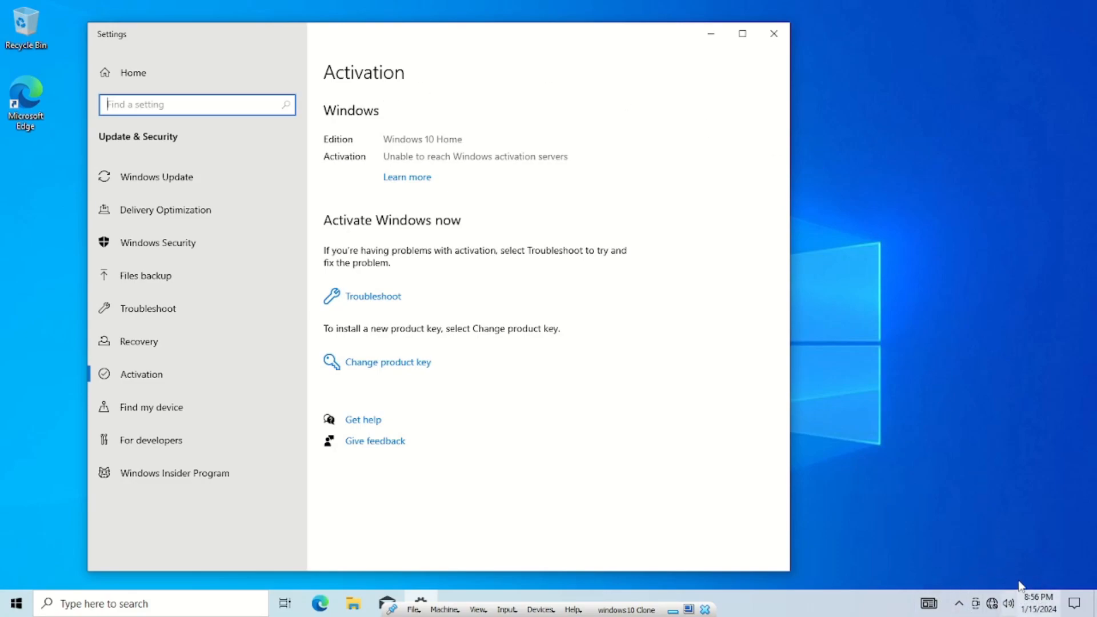
mouse_move(1005, 568)
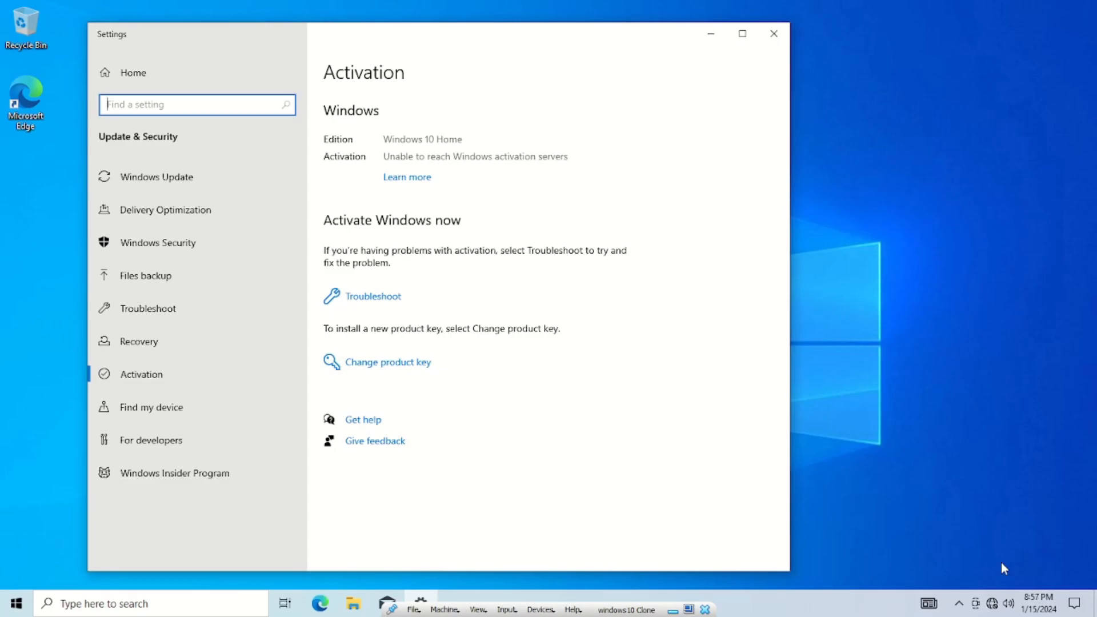
mouse_move(793, 35)
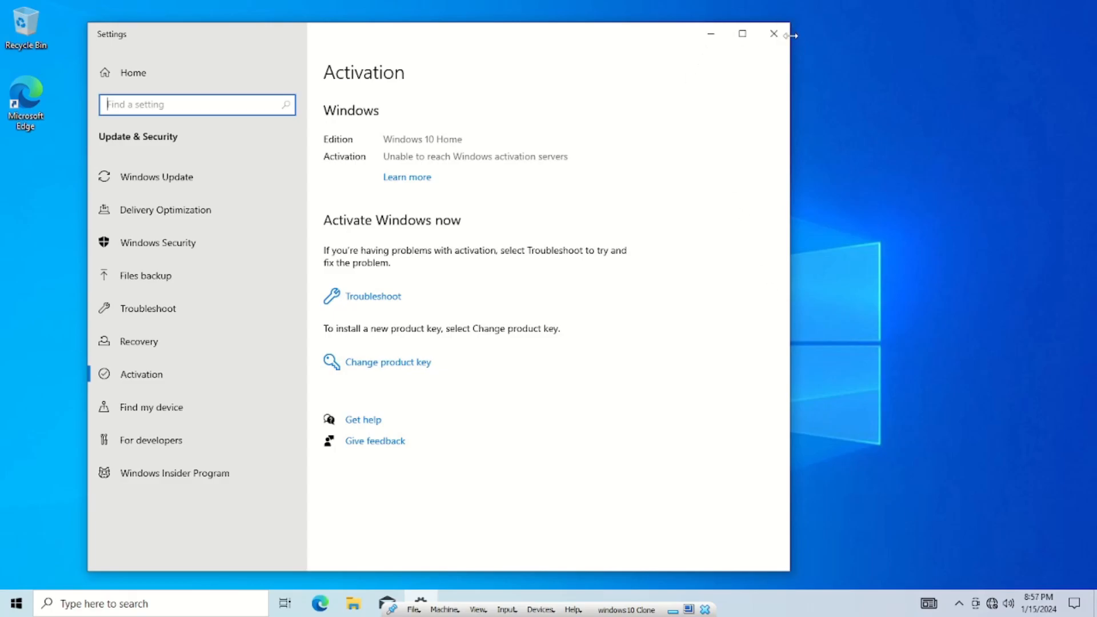
Step: Close the Settings window still showing Windows 10 Home, leaving the empty desktop
left_click(773, 34)
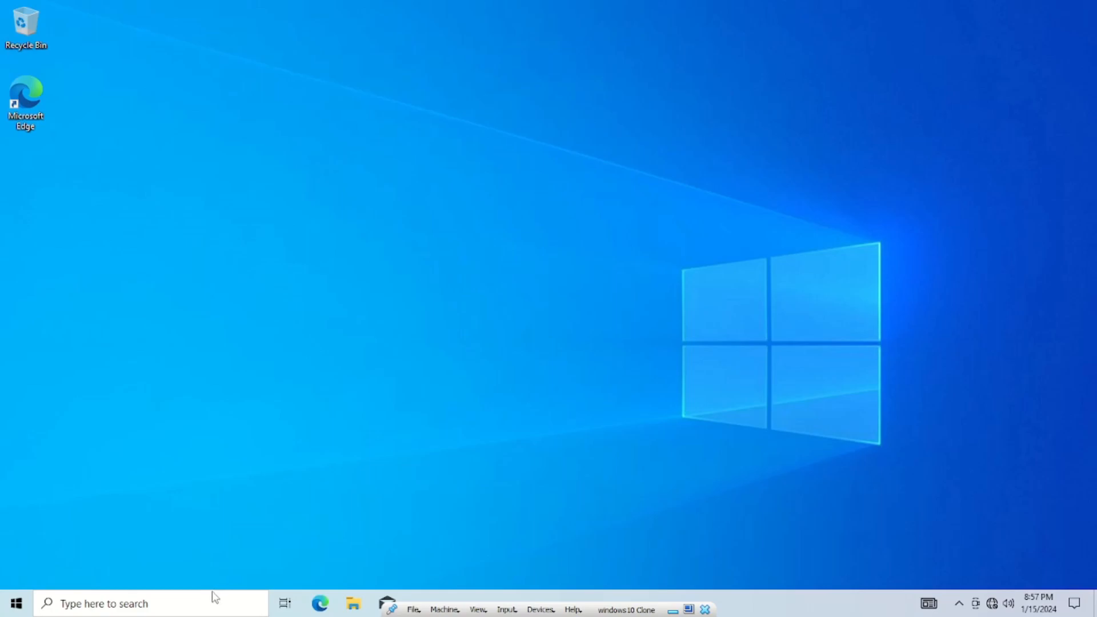
Step: Search 'activation', open Activation settings, and bring up the product key entry dialog
type("activa")
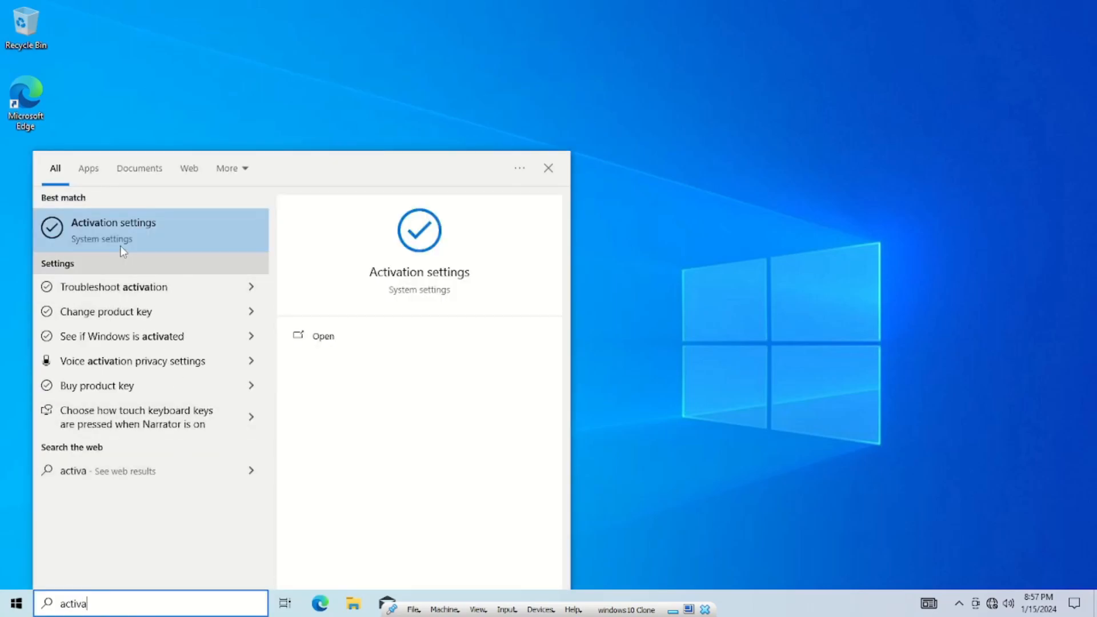
mouse_move(115, 231)
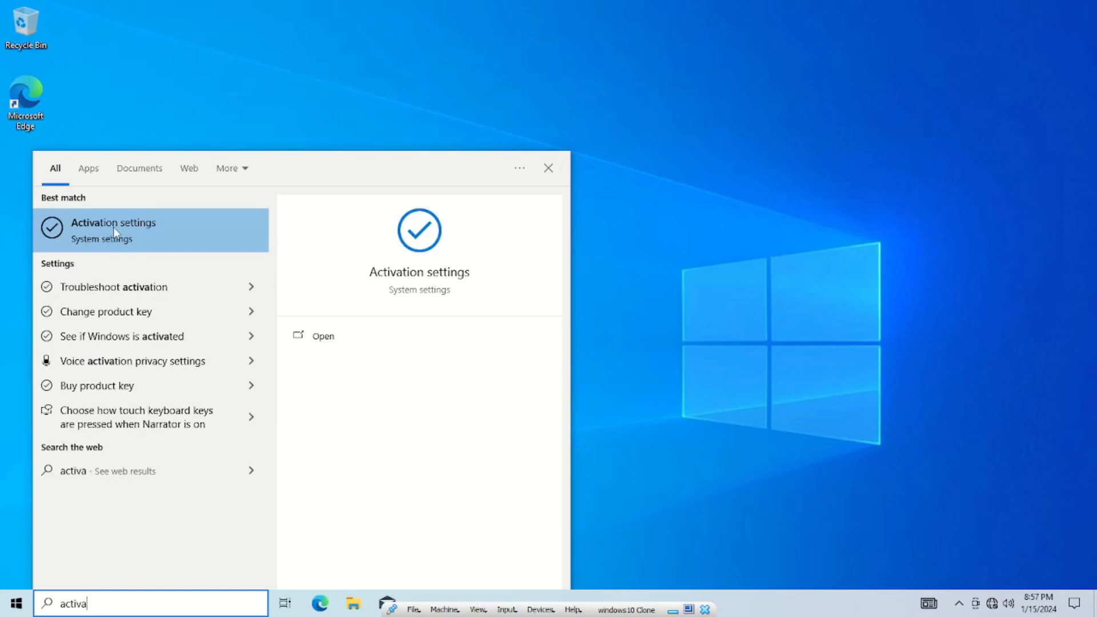
left_click(113, 228)
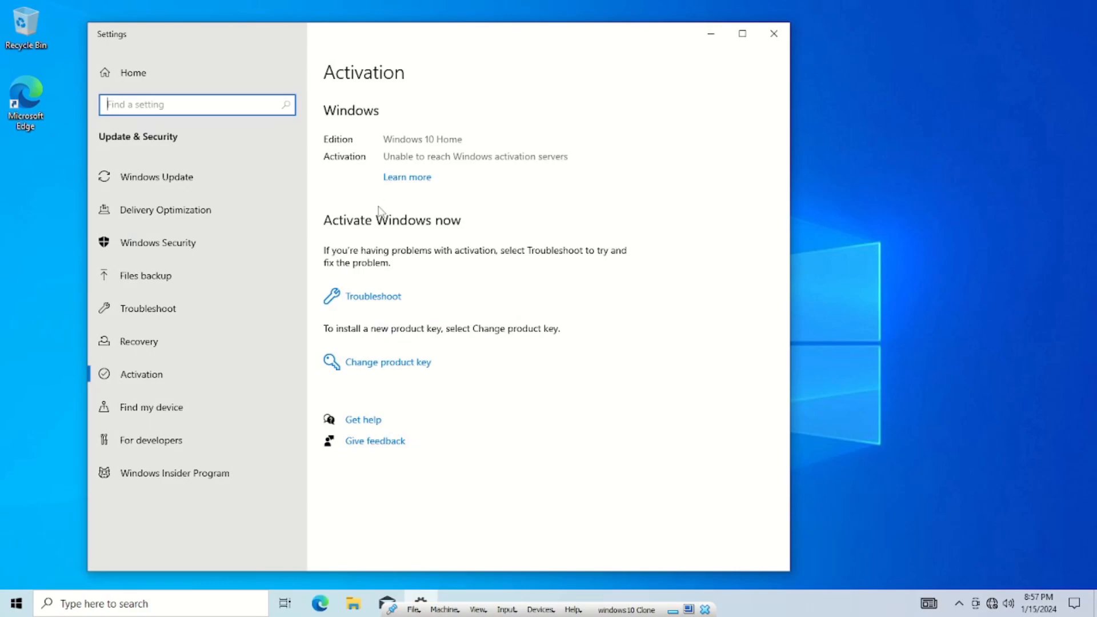
mouse_move(419, 370)
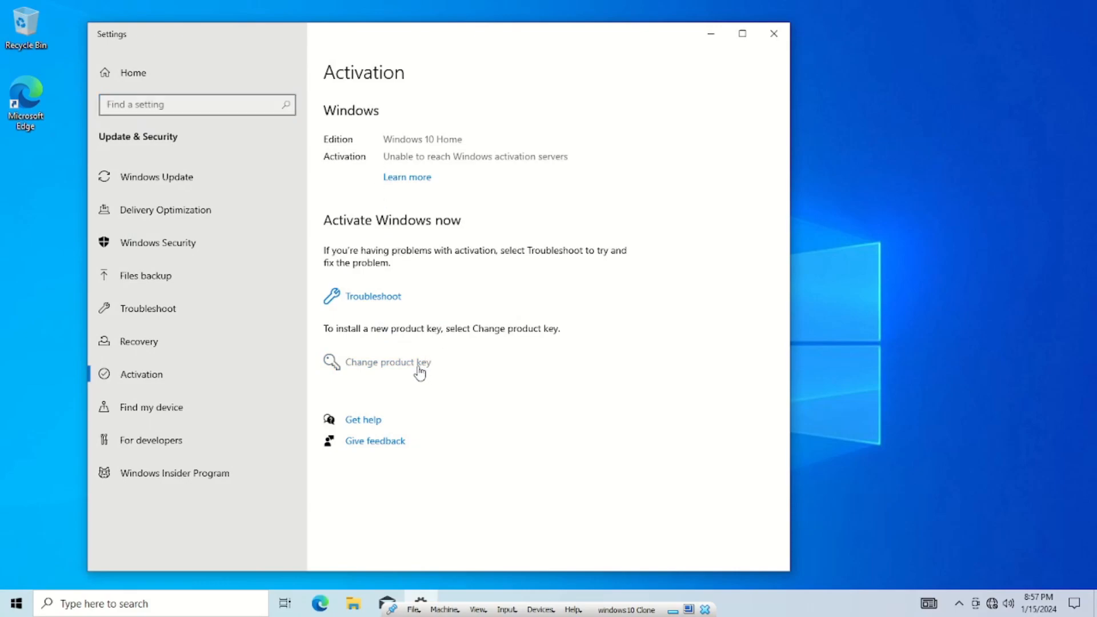
left_click(384, 363)
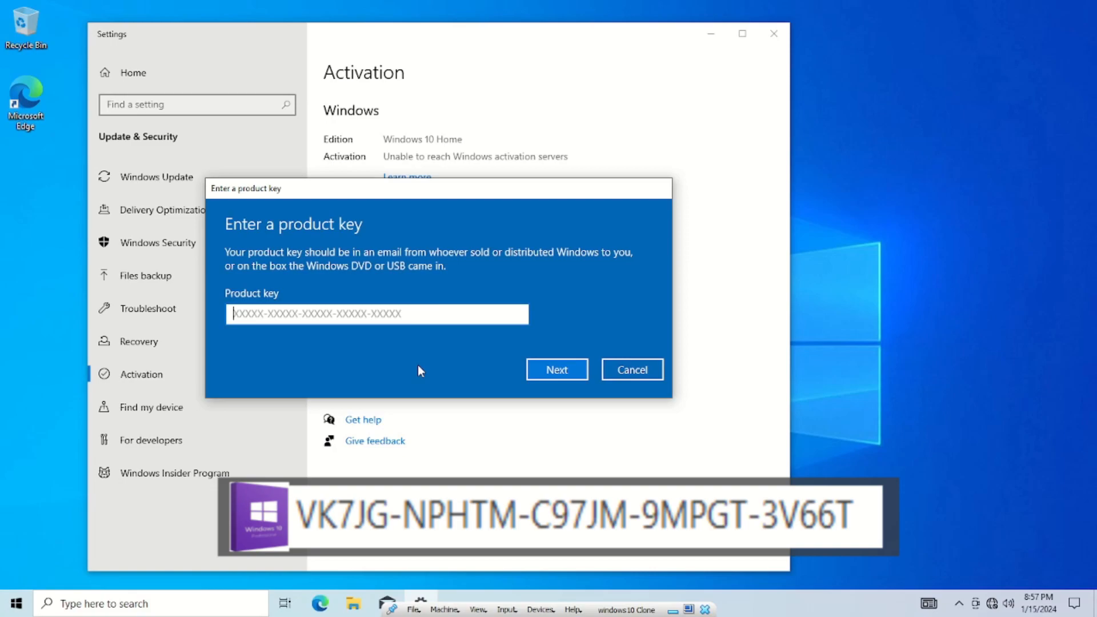
type("VK7JG-NPH")
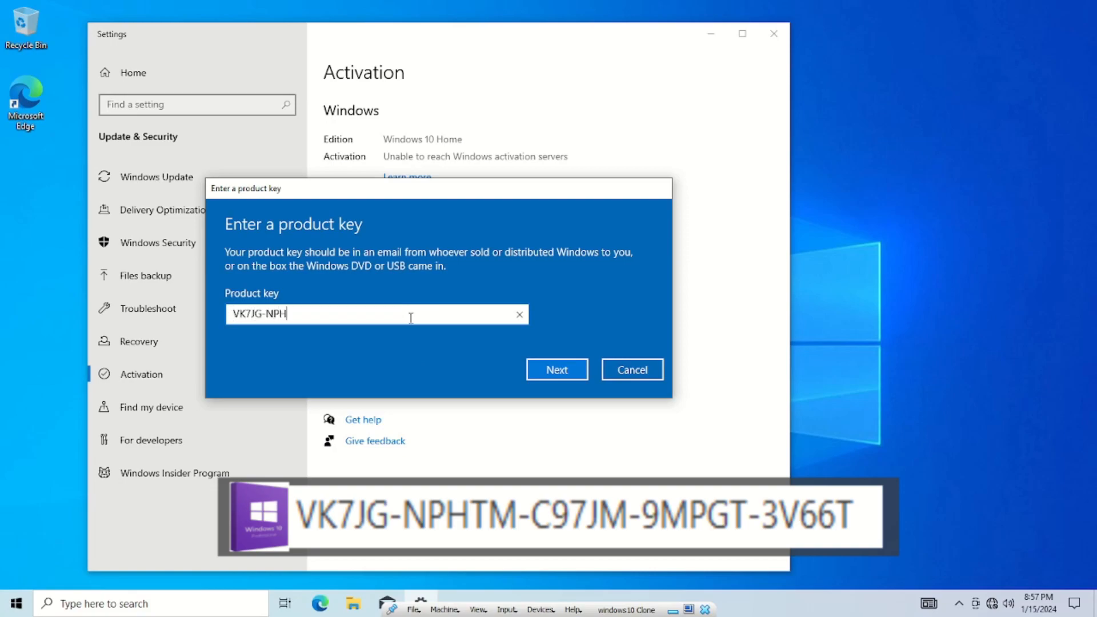
type("TM-C97J")
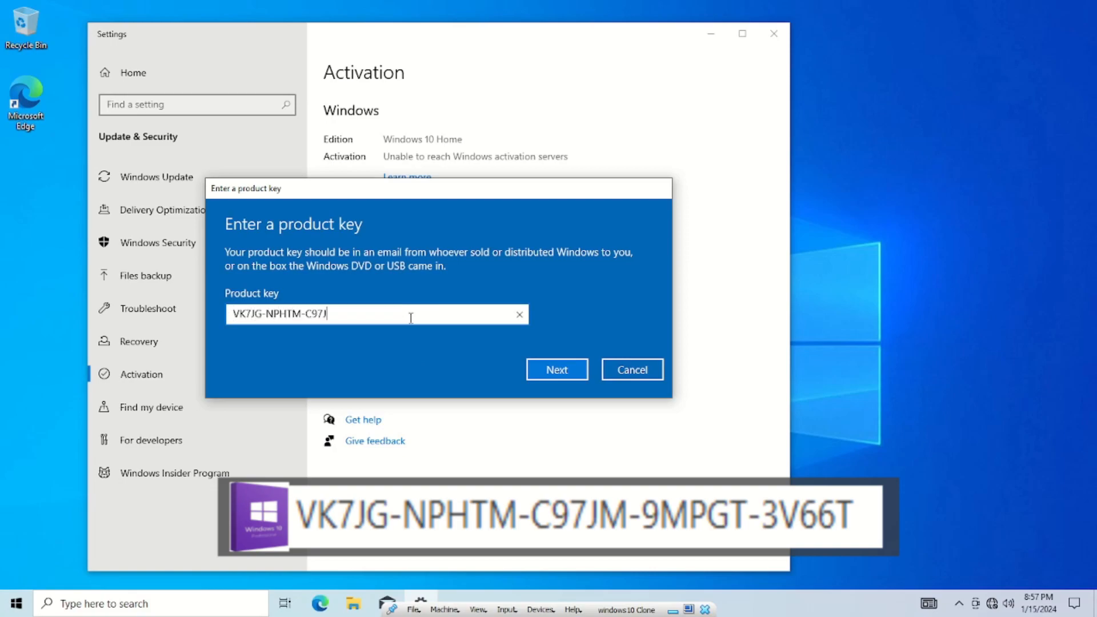
type("M-9MPGT-")
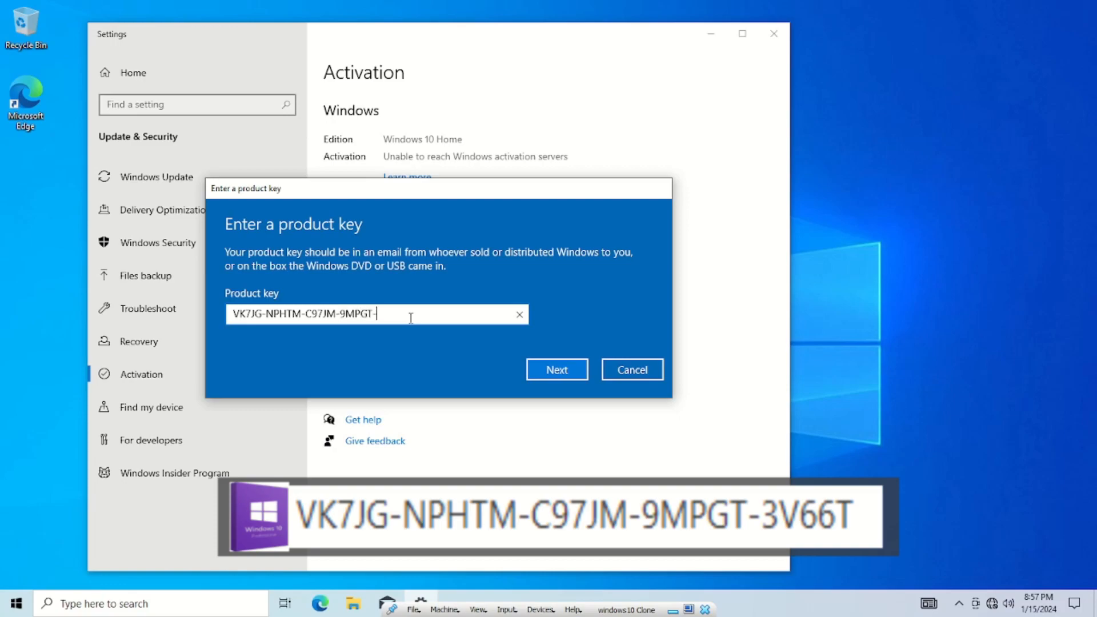
type("3V66T")
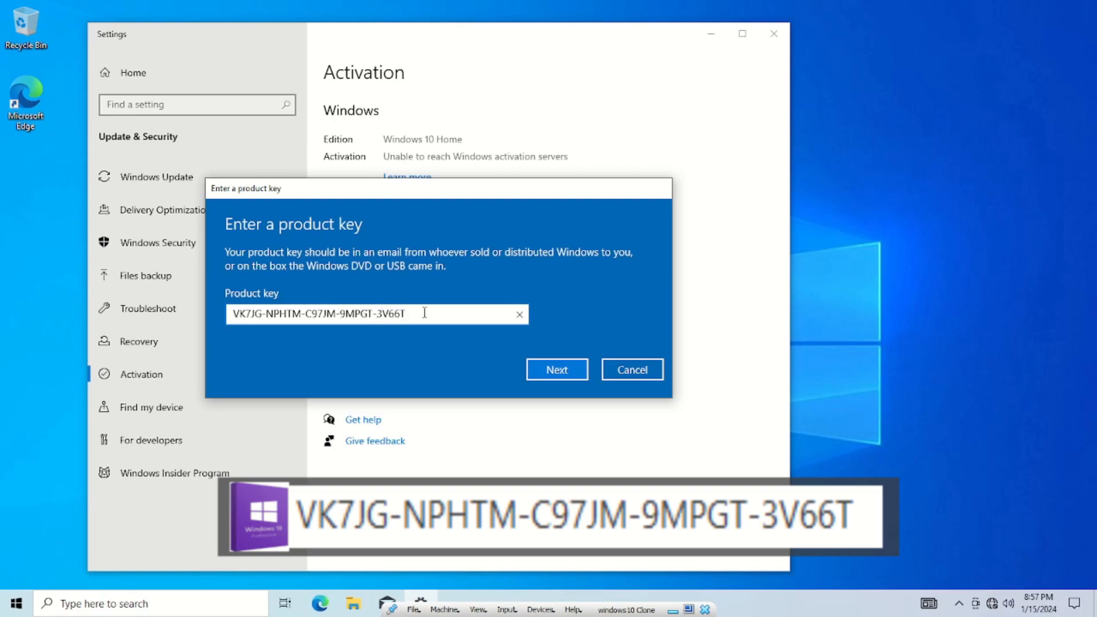
left_click(556, 369)
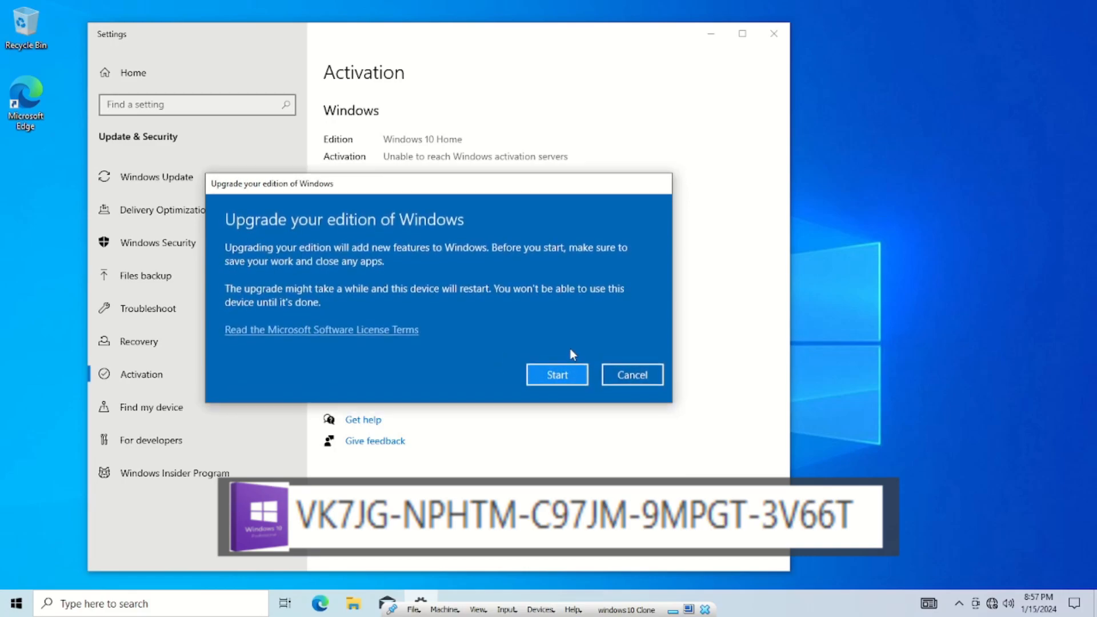
mouse_move(279, 236)
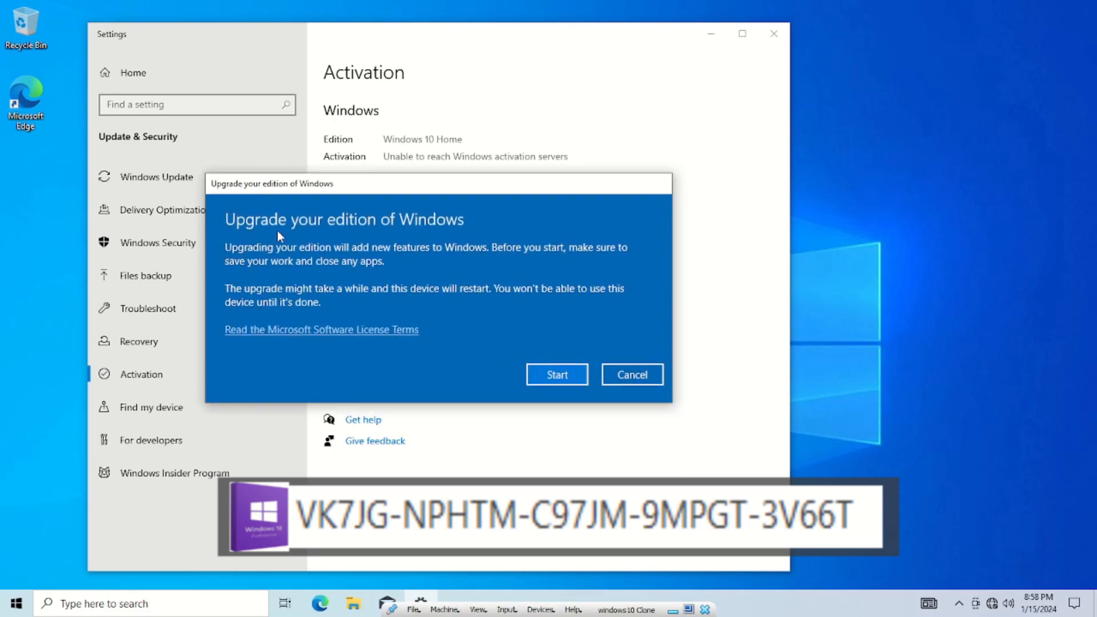
mouse_move(211, 297)
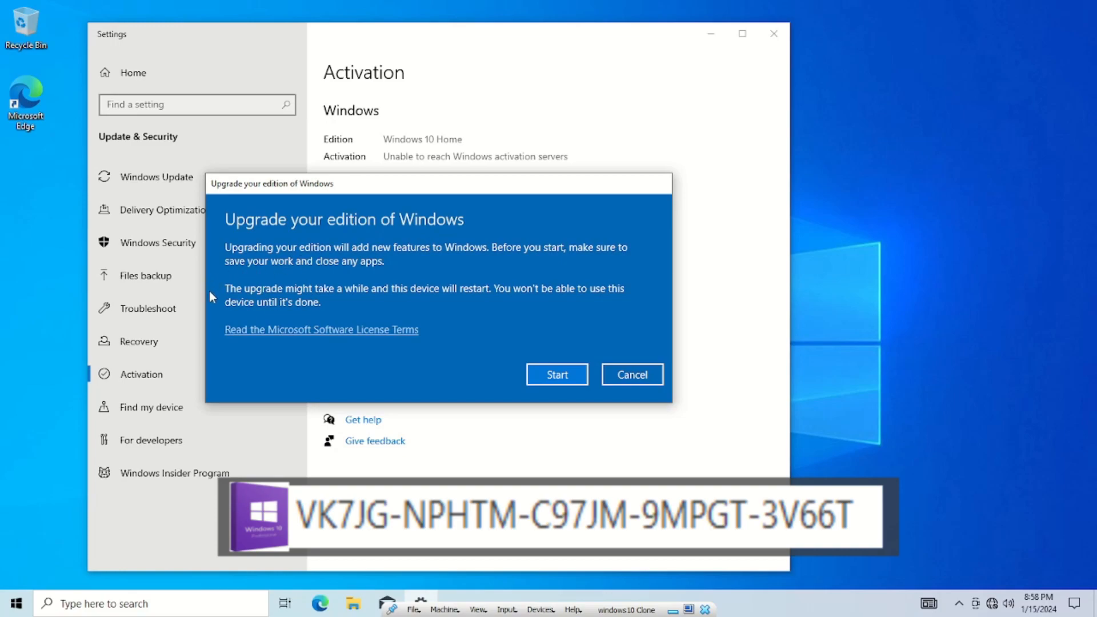
mouse_move(280, 317)
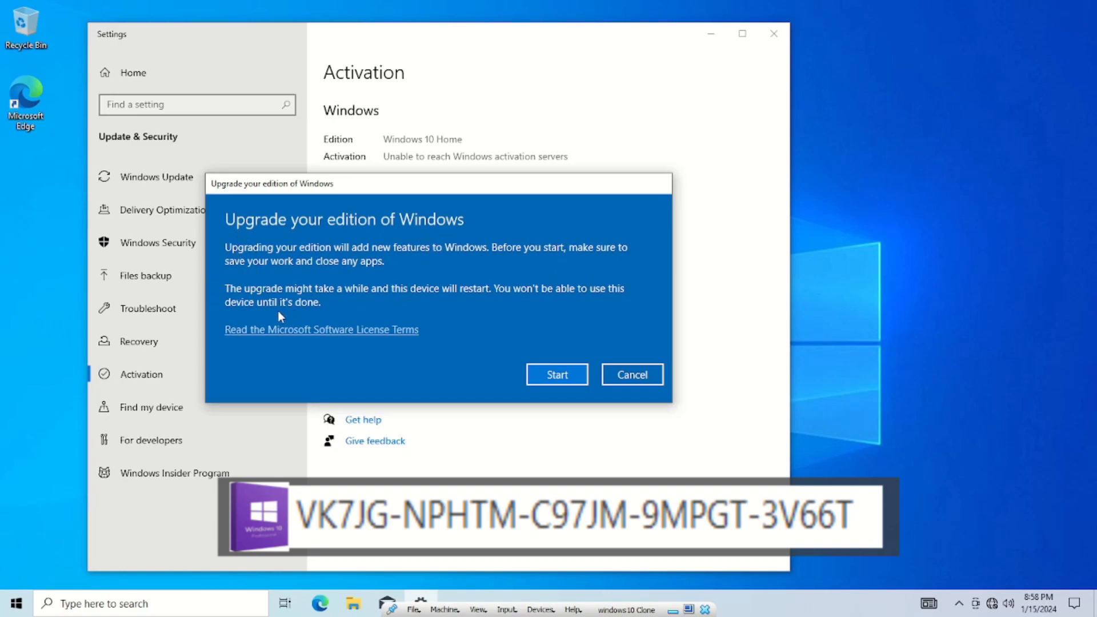
mouse_move(280, 283)
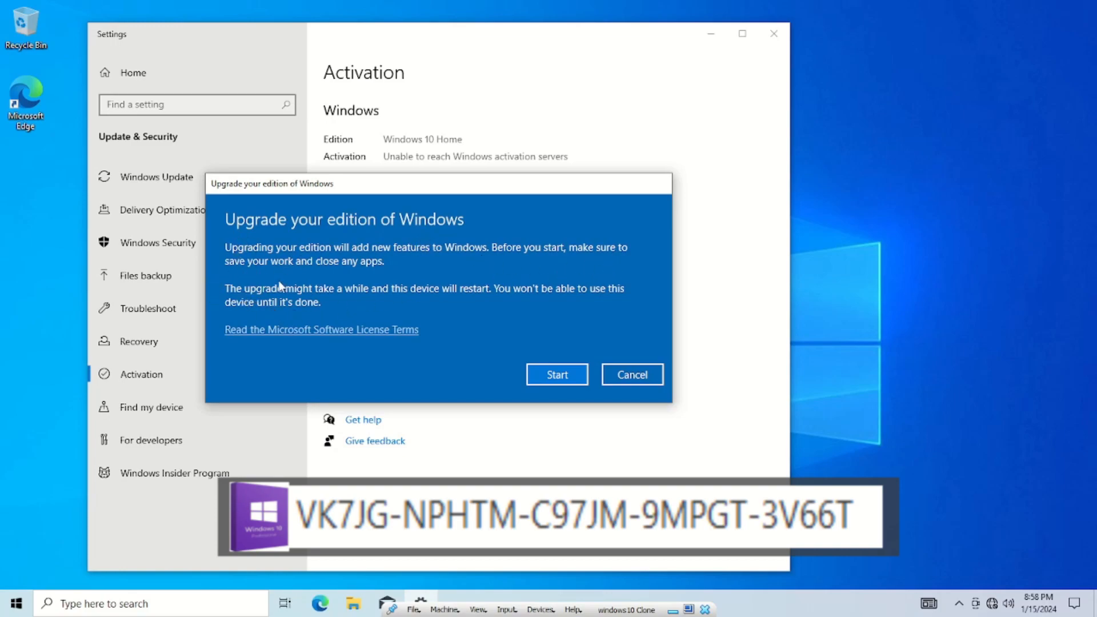
mouse_move(362, 316)
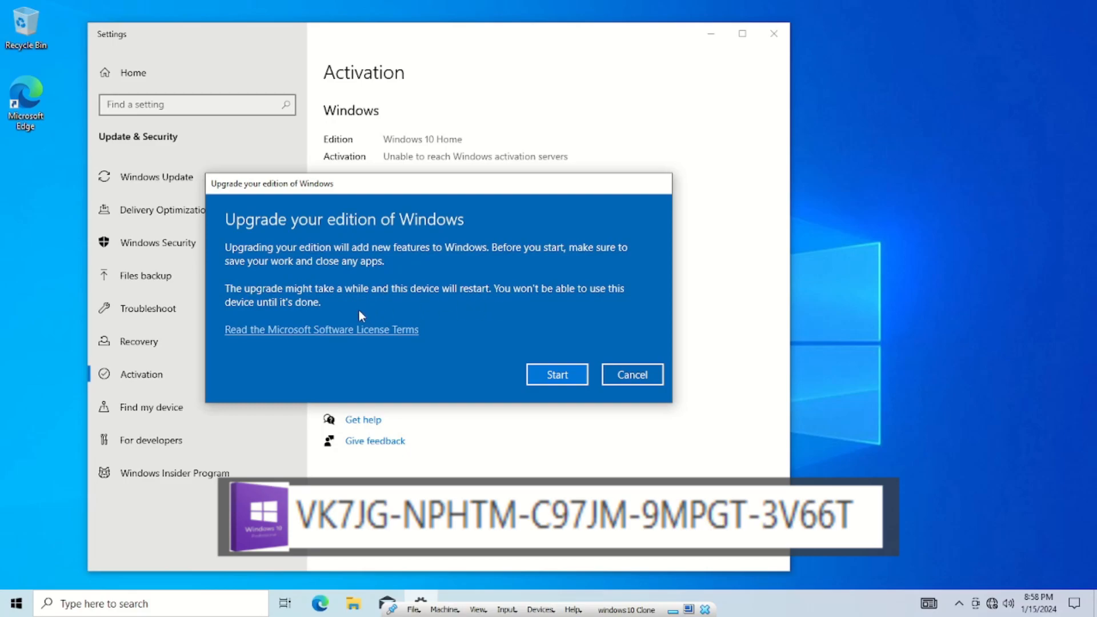
mouse_move(429, 309)
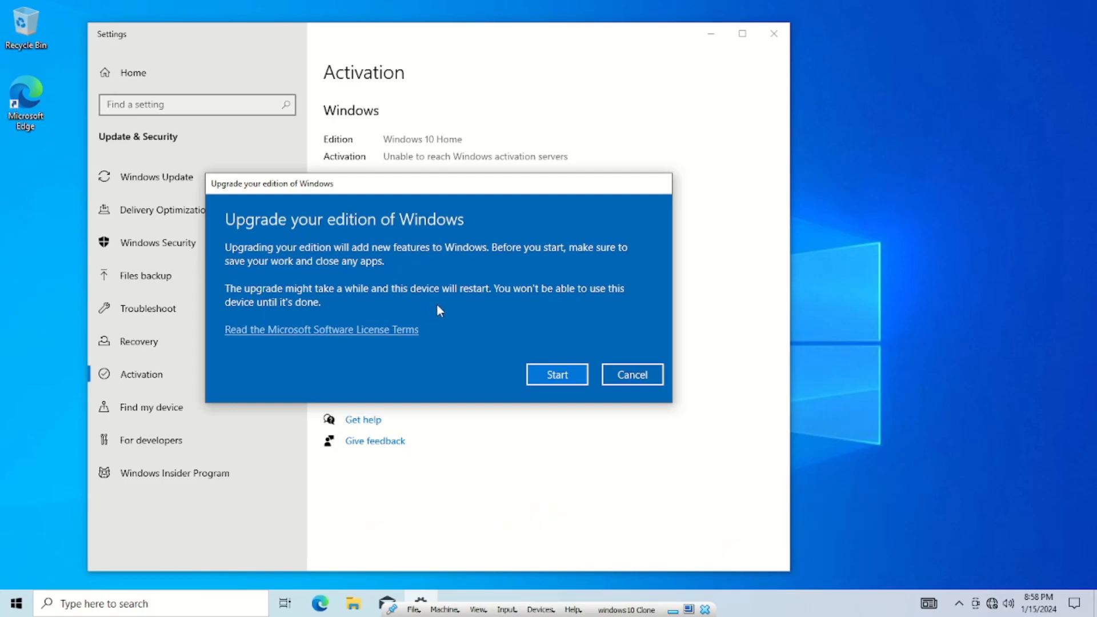
mouse_move(555, 375)
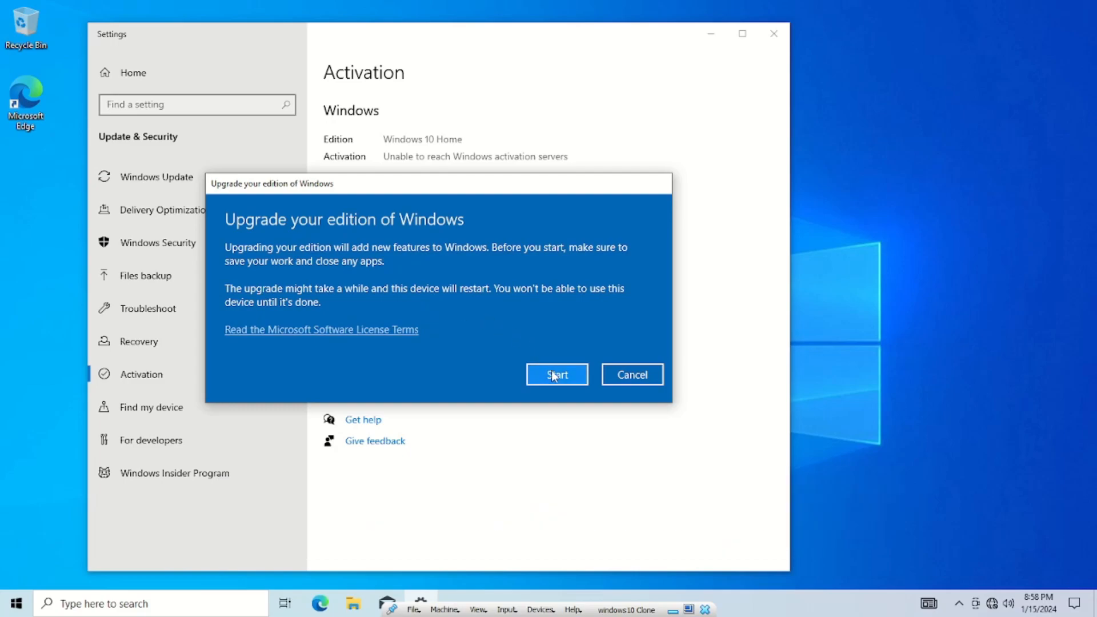
Step: Start the Windows edition upgrade and let the machine restart to sign-in
left_click(557, 375)
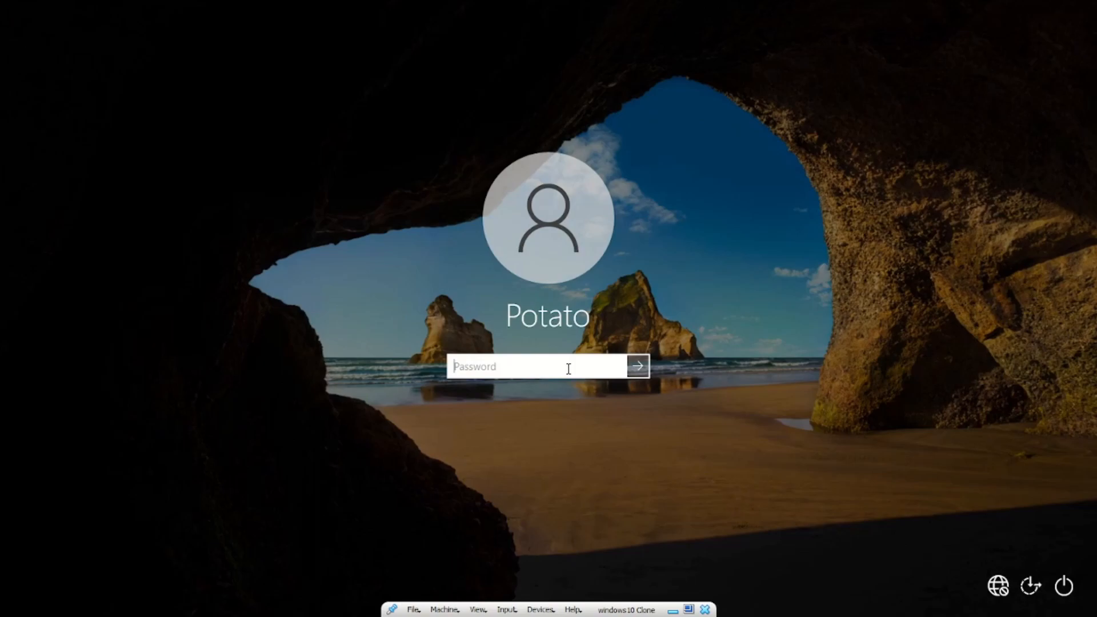
Step: Sign in and search 'activation settings' to confirm the edition now reads Windows 10 Pro
left_click(642, 366)
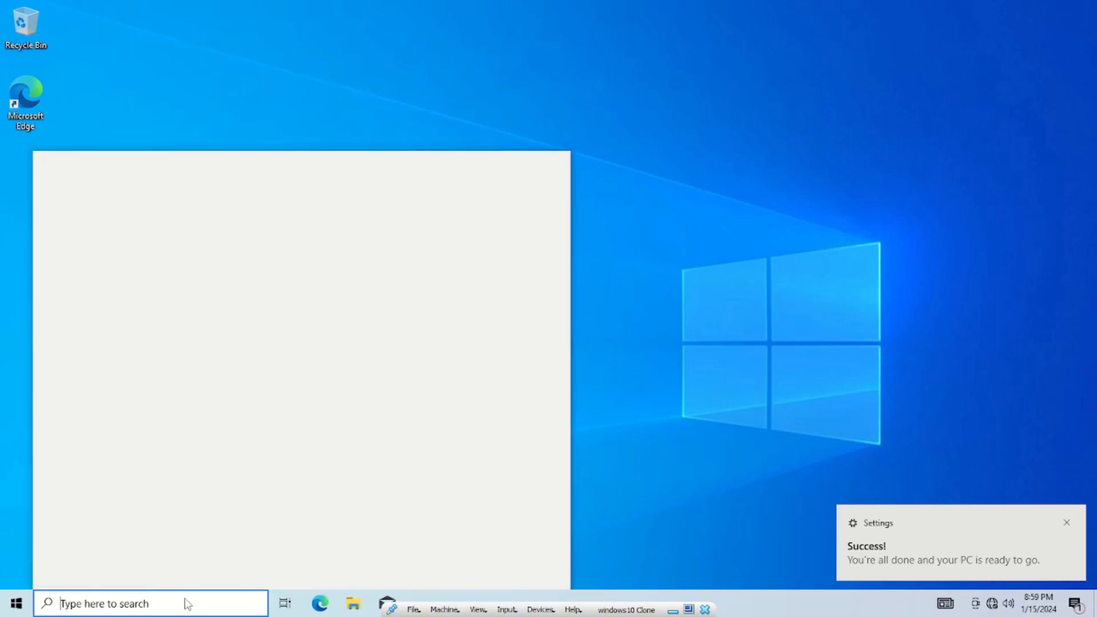
type("activation settings")
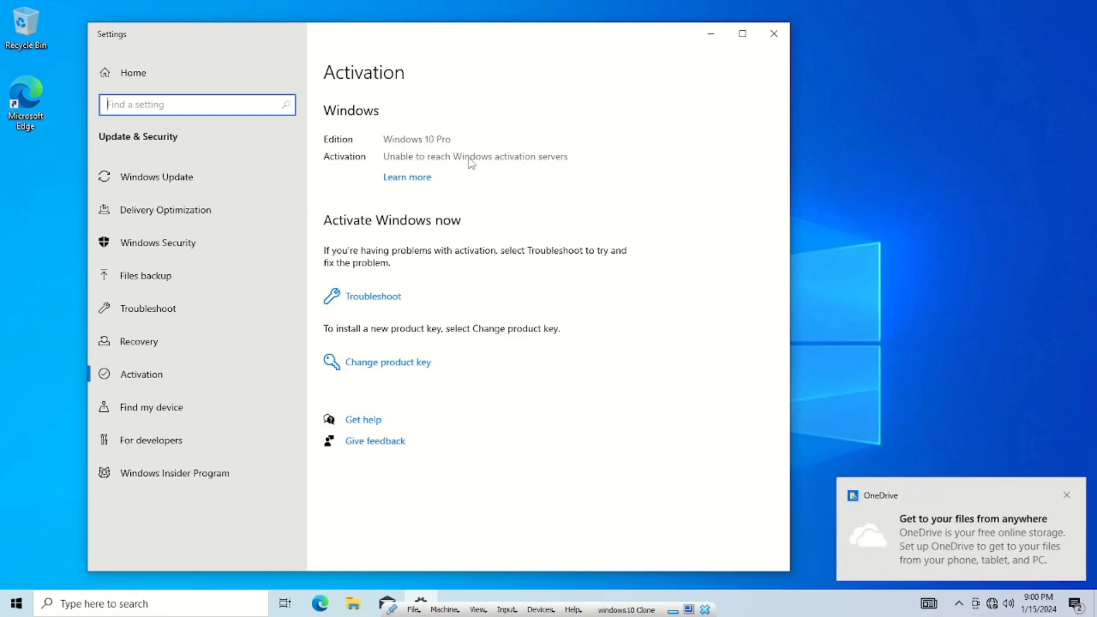
mouse_move(462, 138)
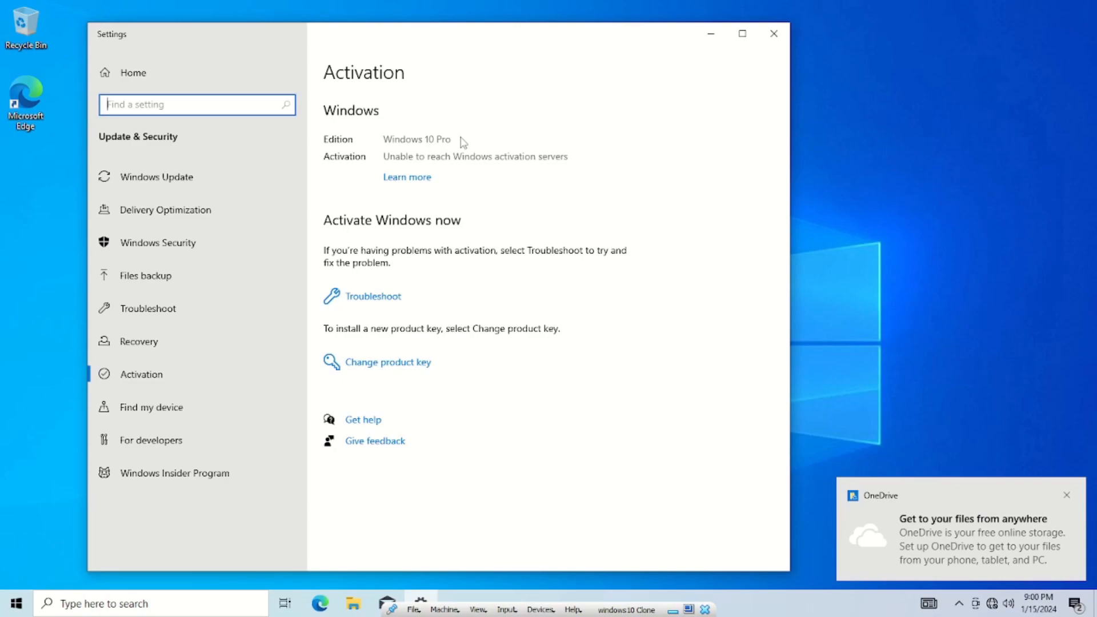
left_click(1066, 495)
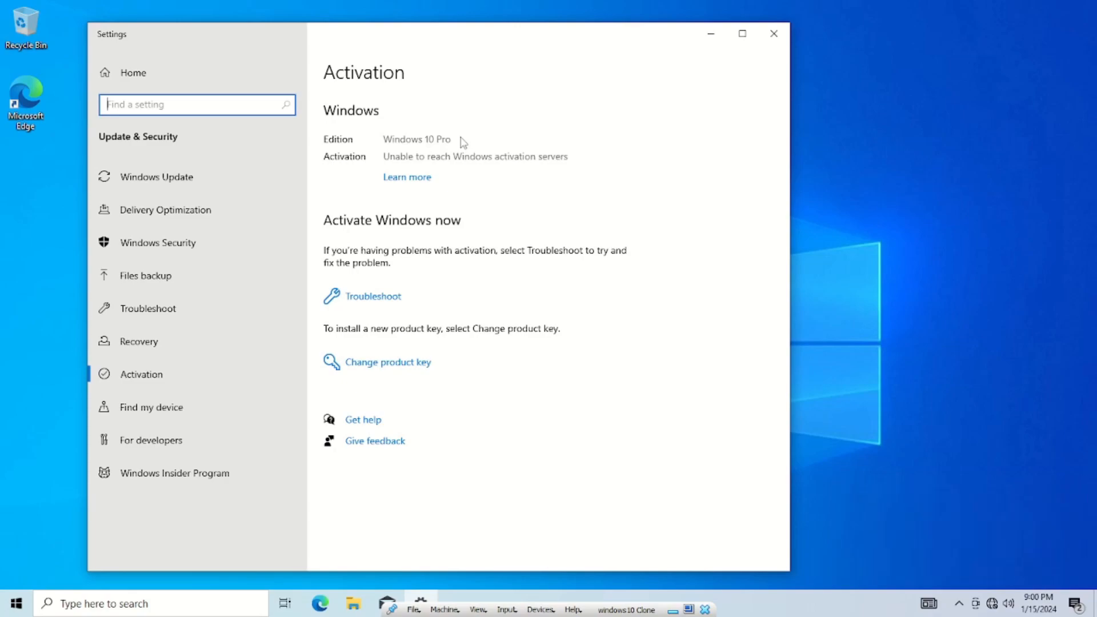